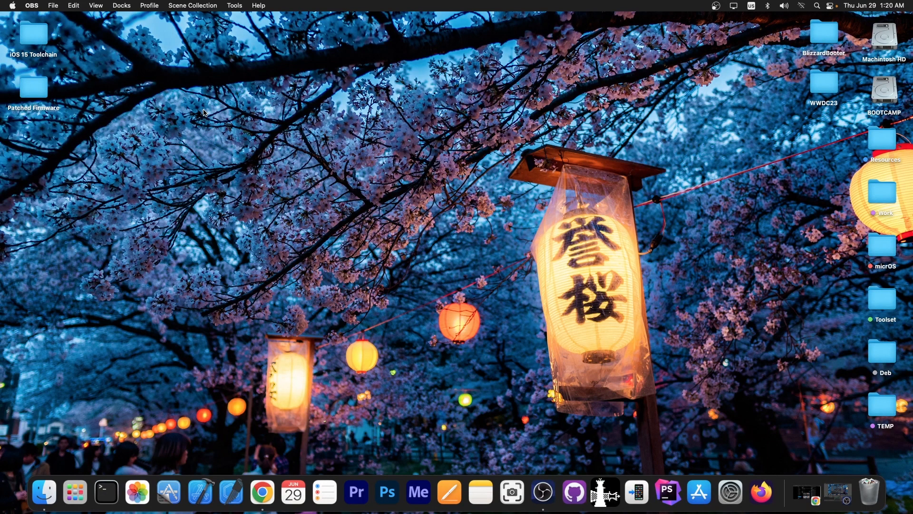
{"action": "mouse_move", "coordinate": [706, 332]}
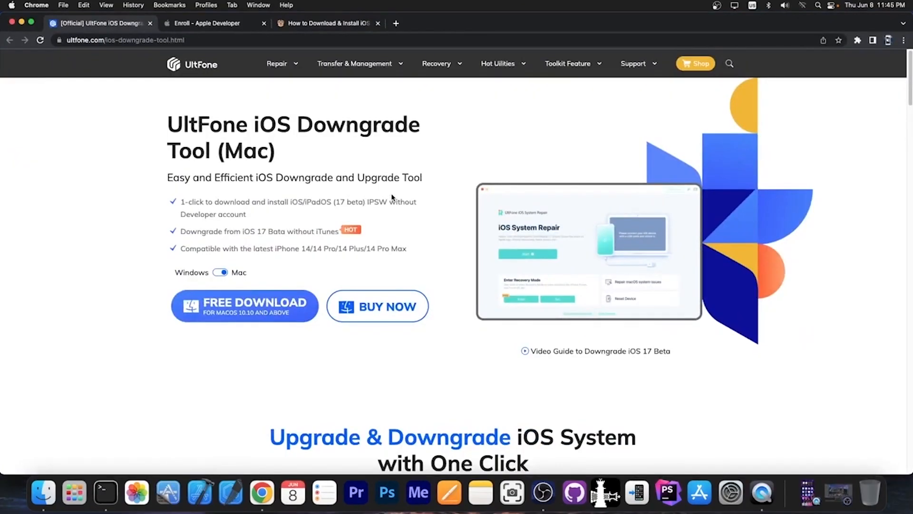
{"action": "mouse_move", "coordinate": [166, 367]}
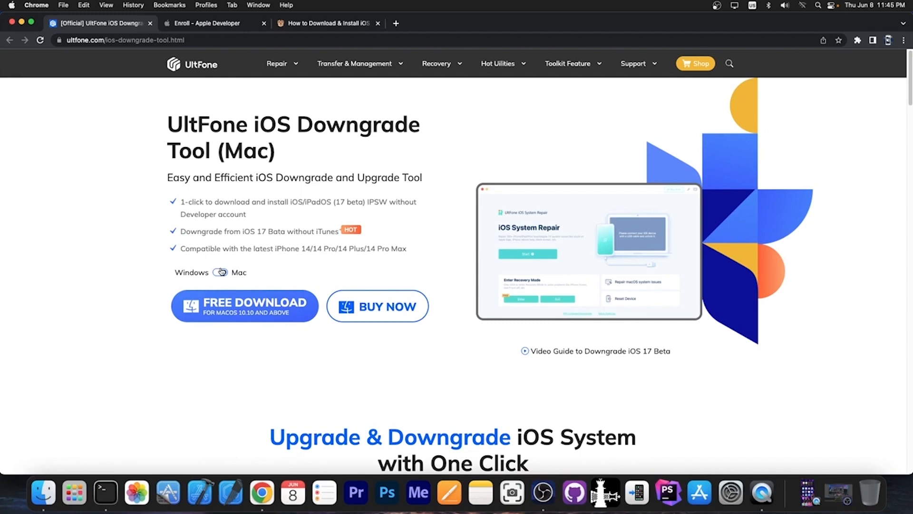
Scroll the Twitter feed down to the 'Another page done' tweet with its Springboard Options screenshot.
{"action": "scroll", "scroll_direction": "down", "scroll_amount": 3}
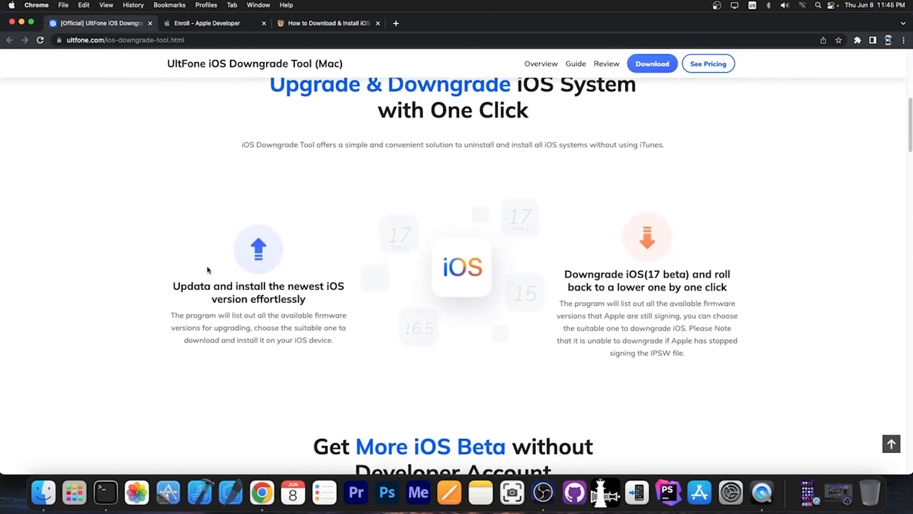
{"action": "scroll", "scroll_direction": "down", "scroll_amount": 3}
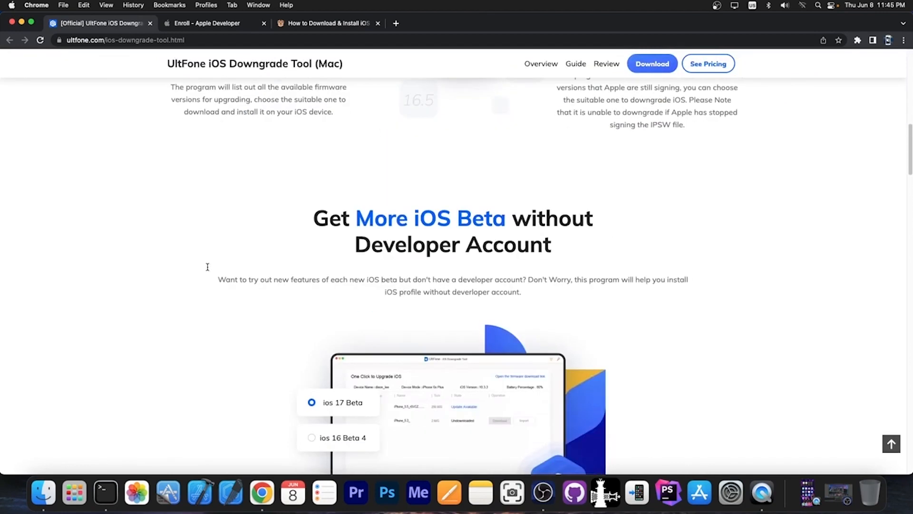
{"action": "scroll", "scroll_direction": "down", "scroll_amount": 3}
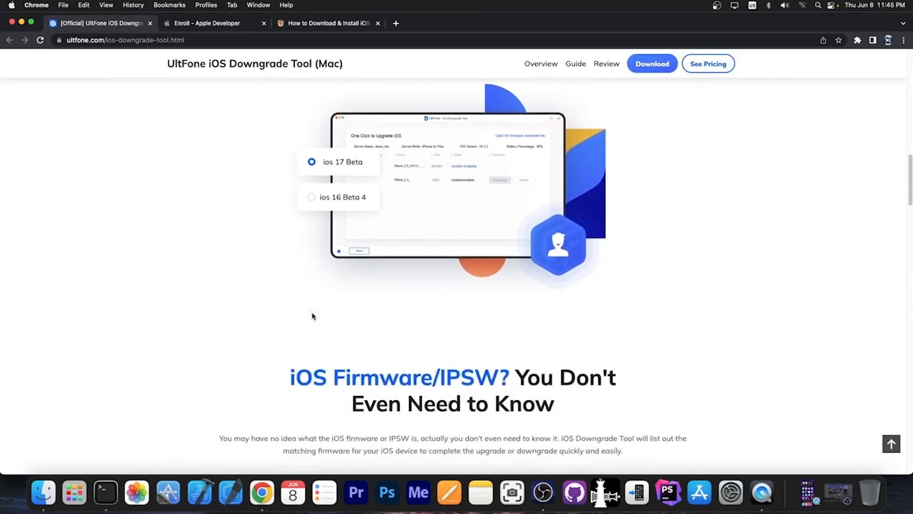
{"action": "scroll", "scroll_direction": "down", "scroll_amount": 3}
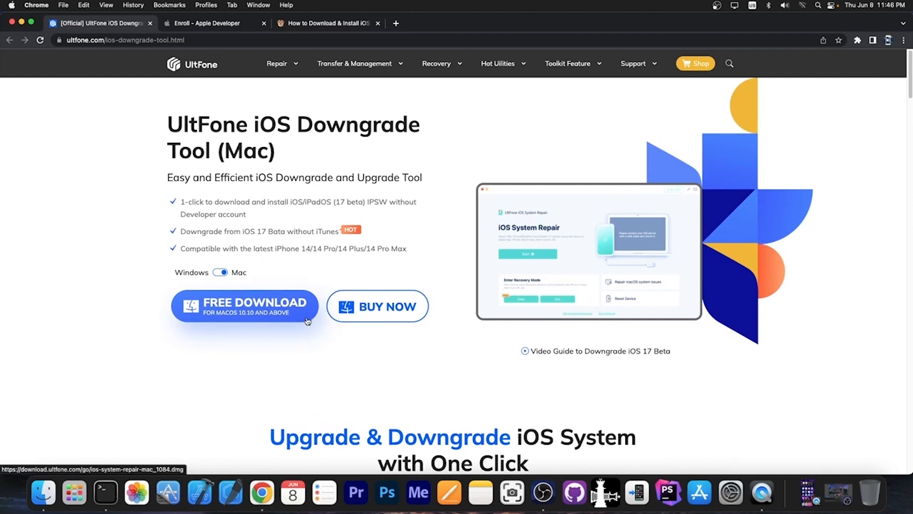
{"action": "scroll", "scroll_direction": "down", "scroll_amount": 3}
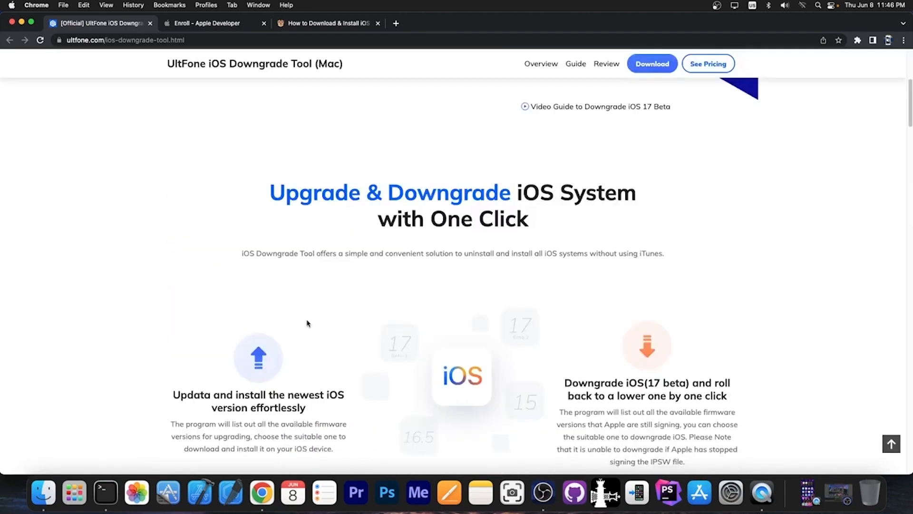
{"action": "scroll", "scroll_direction": "down", "scroll_amount": 3}
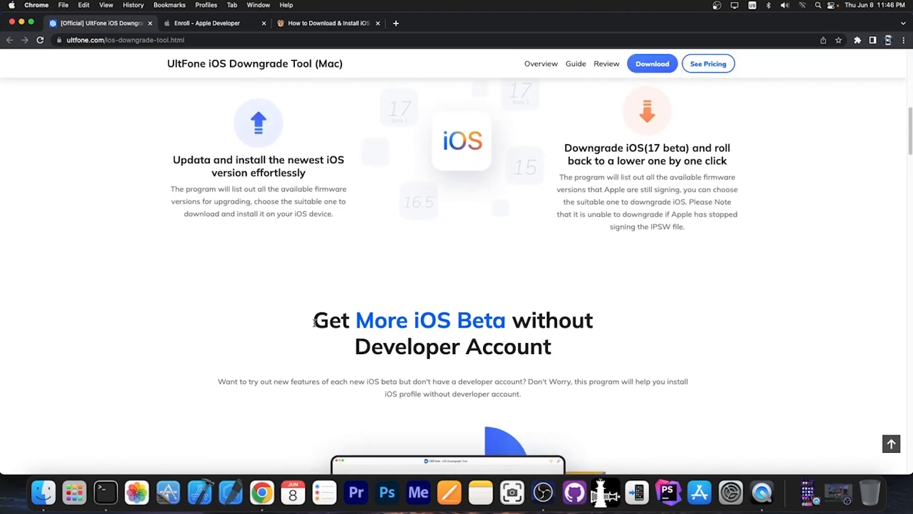
{"action": "scroll", "scroll_direction": "down", "scroll_amount": 3}
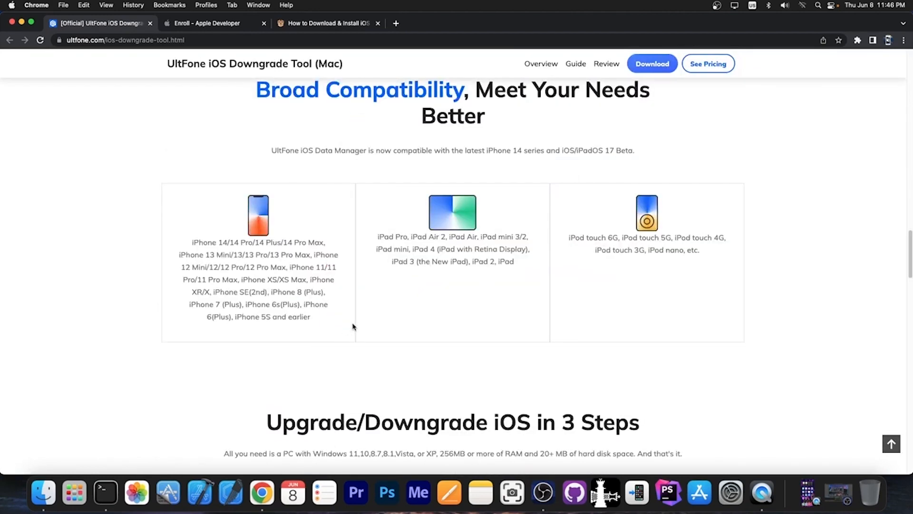
Move to the tab with Avangelista's tweet about rewriting Cowabunga Lite in C++.
{"action": "scroll", "scroll_direction": "down", "scroll_amount": 3}
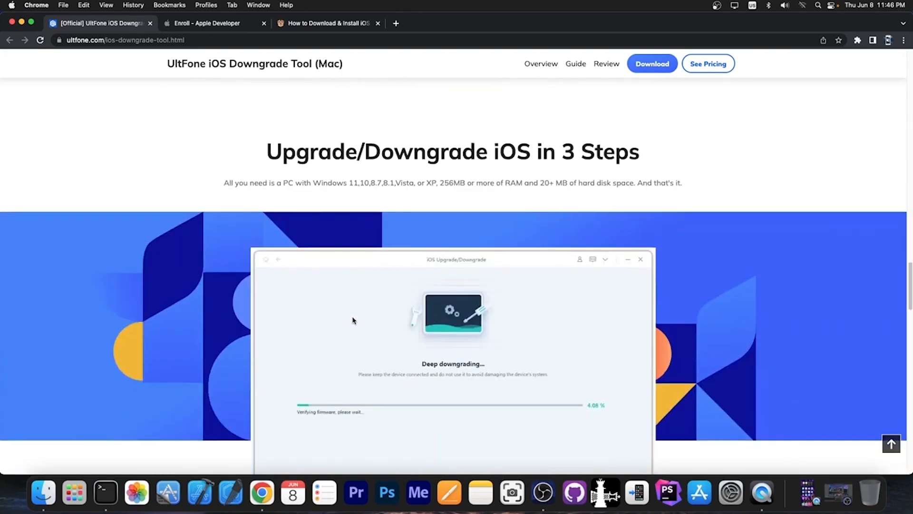
{"action": "scroll", "scroll_direction": "down", "scroll_amount": 3}
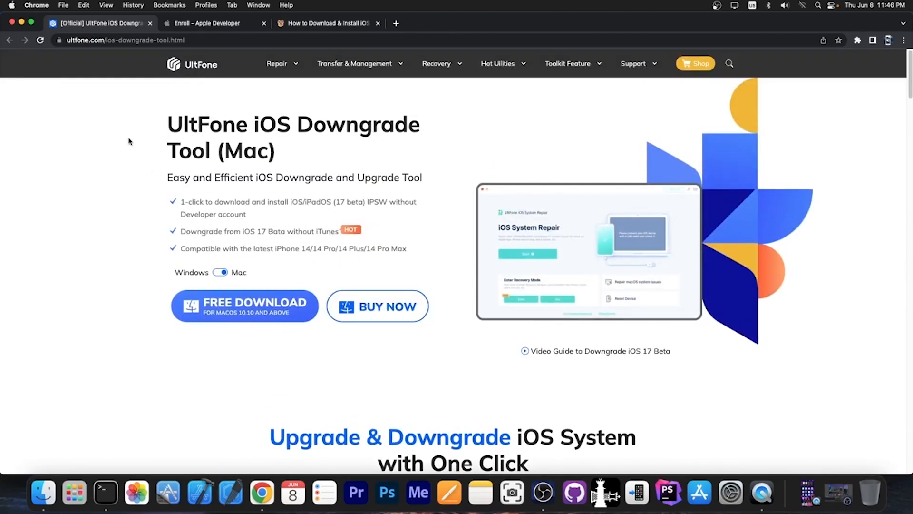
{"action": "left_click", "coordinate": [99, 24]}
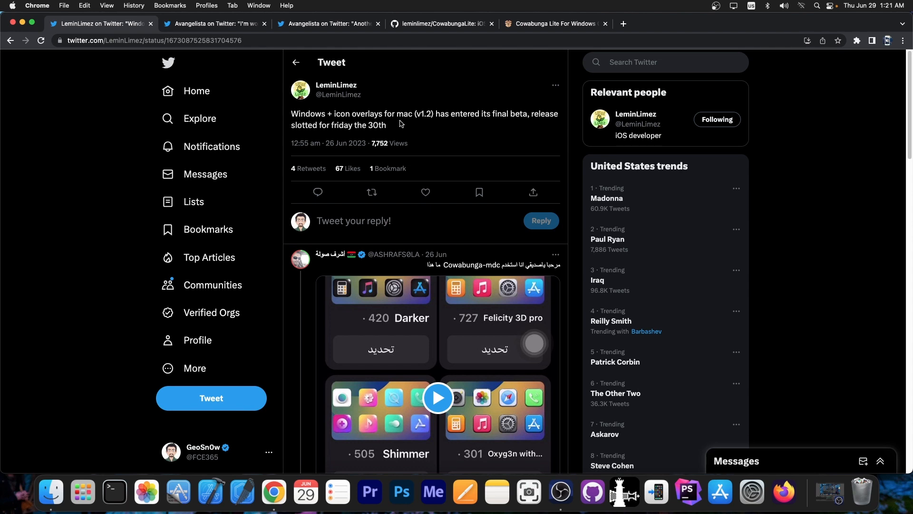
{"action": "mouse_move", "coordinate": [423, 122]}
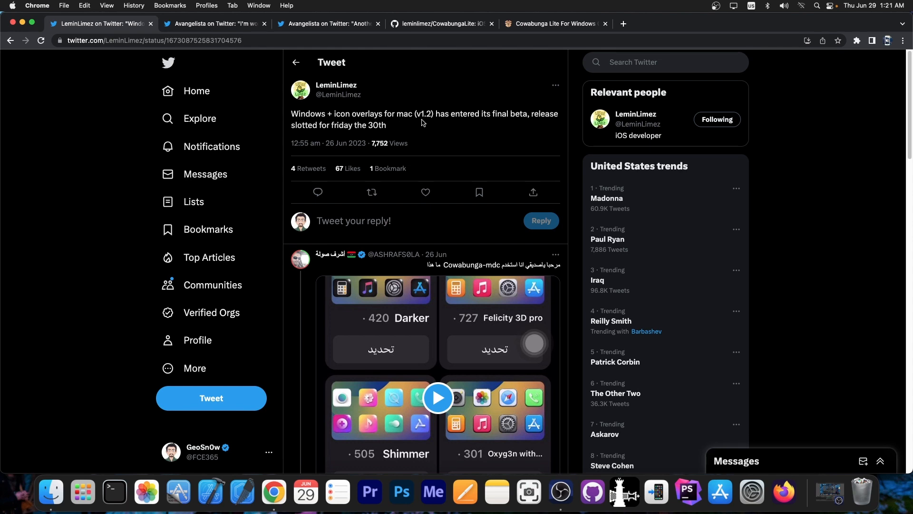
{"action": "mouse_move", "coordinate": [861, 11]}
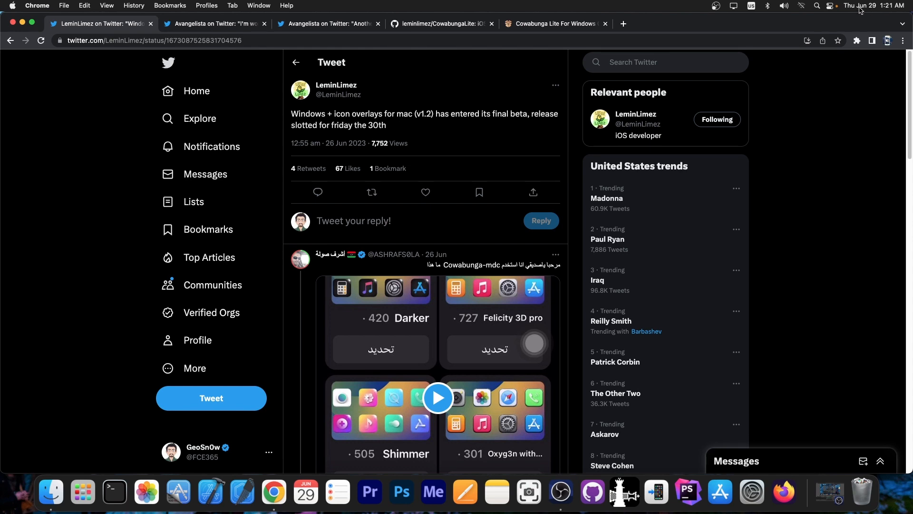
{"action": "mouse_move", "coordinate": [459, 183]}
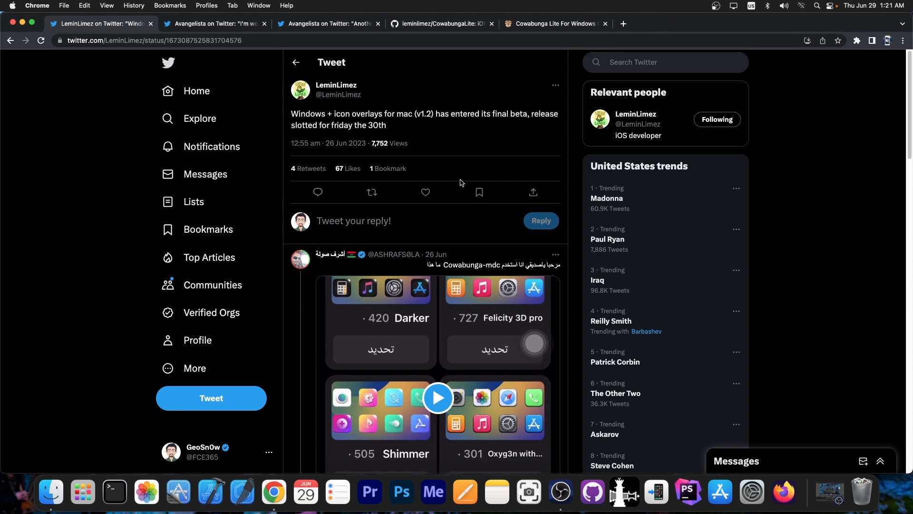
{"action": "mouse_move", "coordinate": [392, 124]}
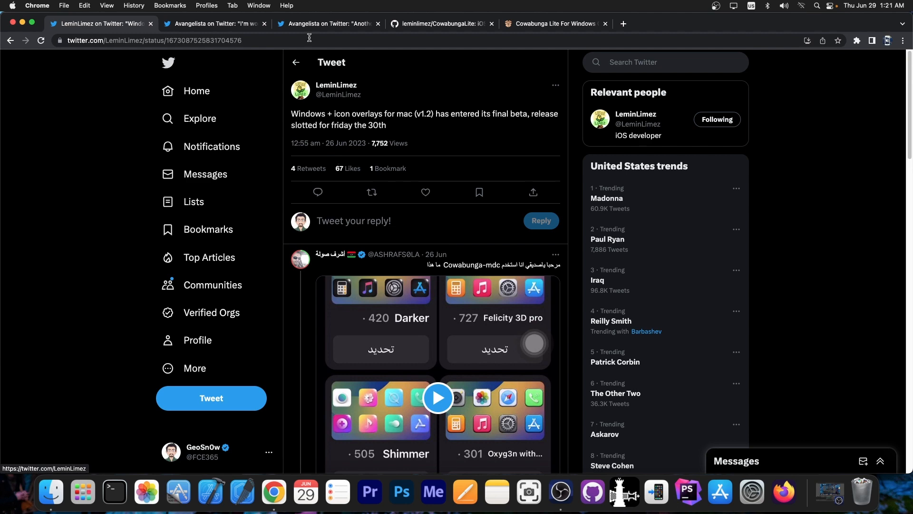
{"action": "left_click", "coordinate": [215, 24]}
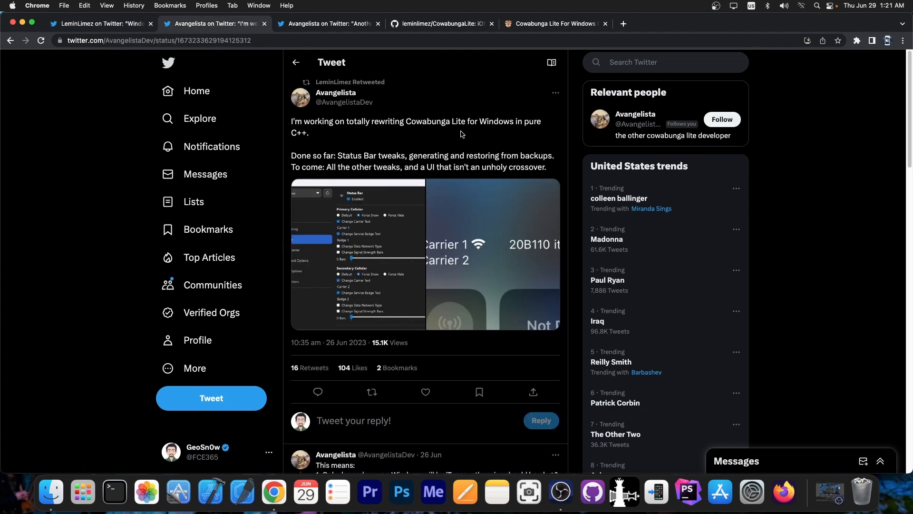
{"action": "mouse_move", "coordinate": [306, 142]}
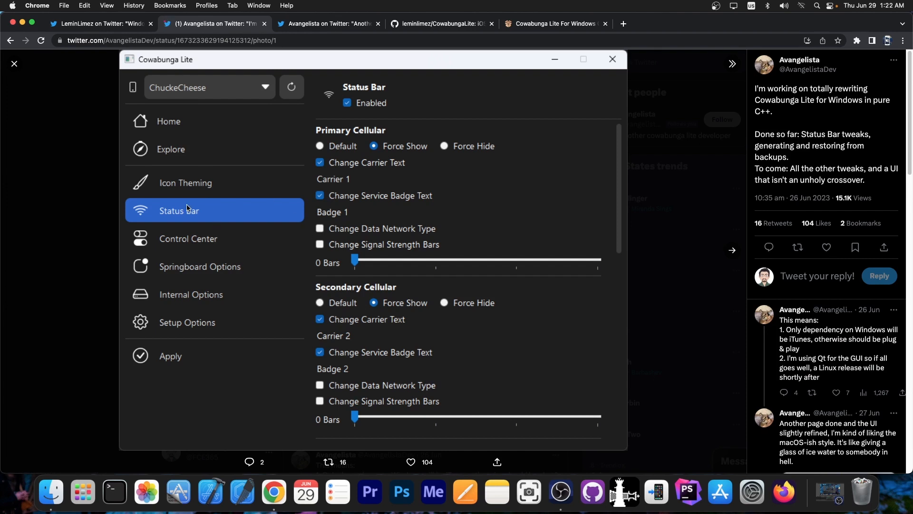
{"action": "mouse_move", "coordinate": [188, 159]}
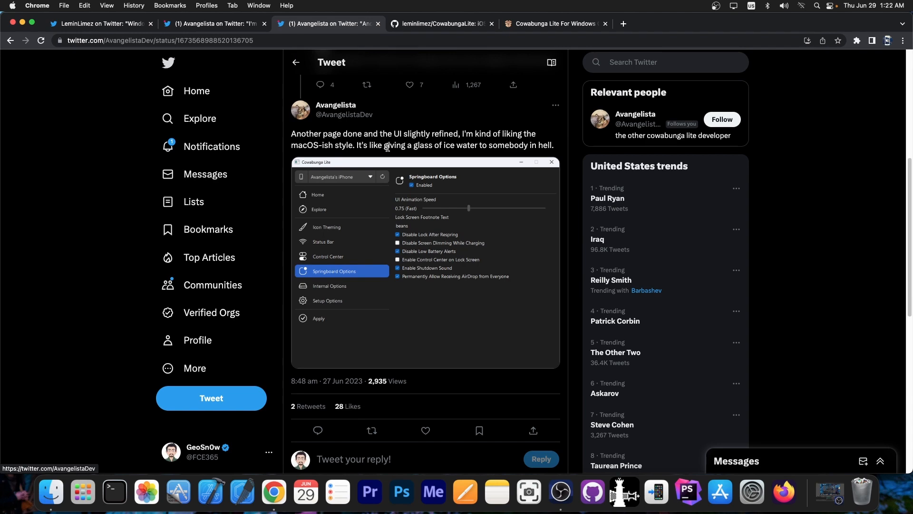
{"action": "mouse_move", "coordinate": [356, 255]}
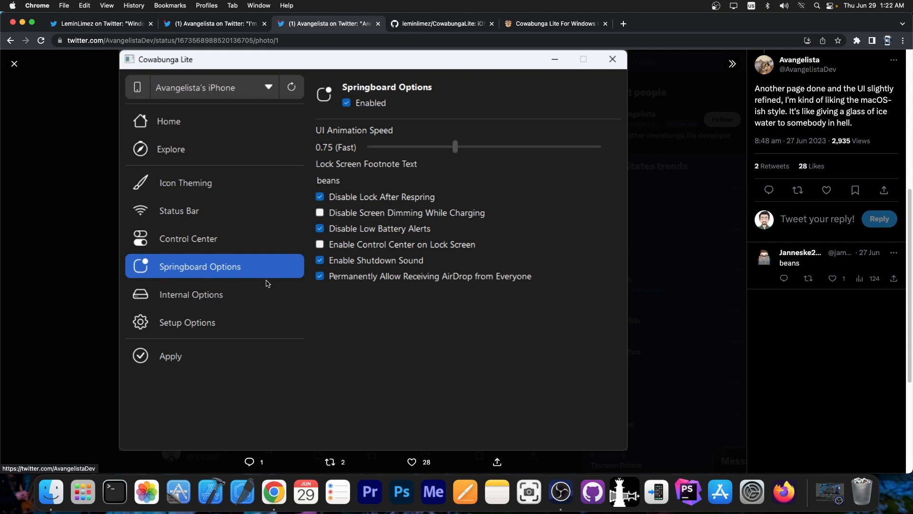
Bring up the leminlimez/CowabungaLite tab and scroll its README through Features to the Screenshots.
{"action": "left_click", "coordinate": [441, 24]}
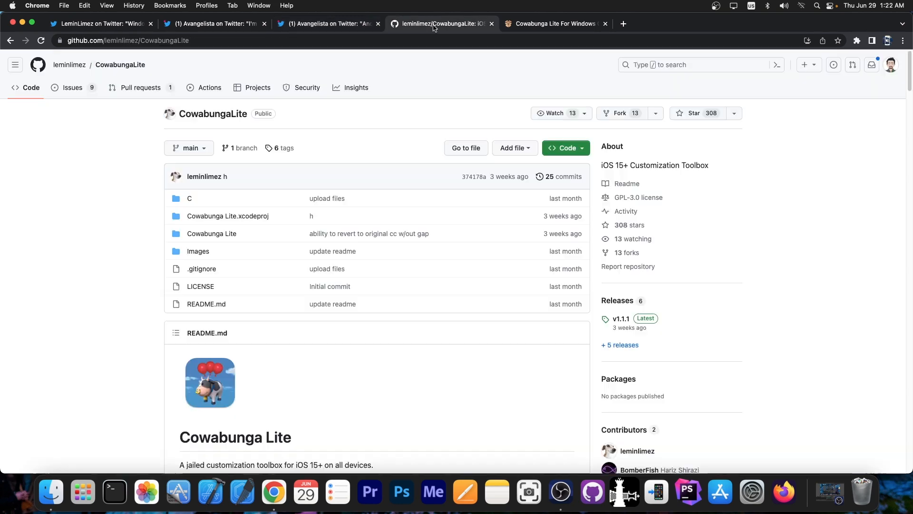
{"action": "scroll", "scroll_direction": "down", "scroll_amount": 3}
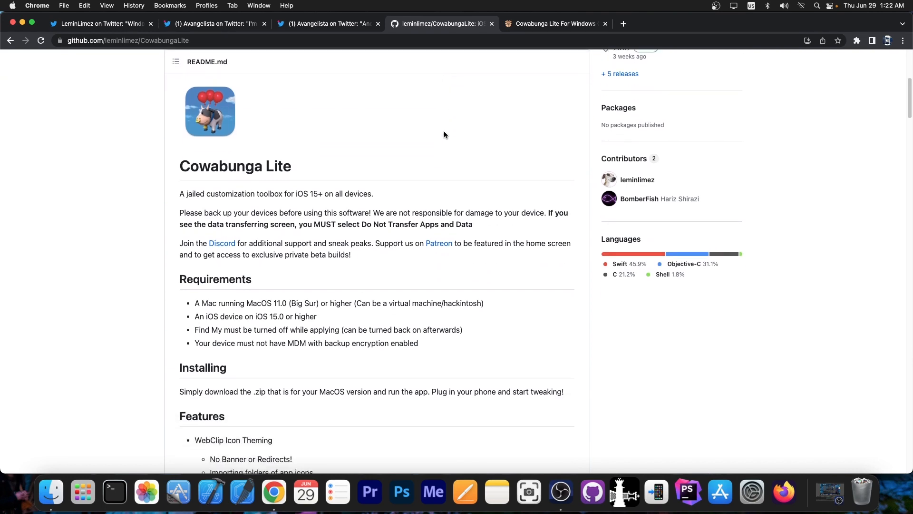
{"action": "scroll", "scroll_direction": "down", "scroll_amount": 3}
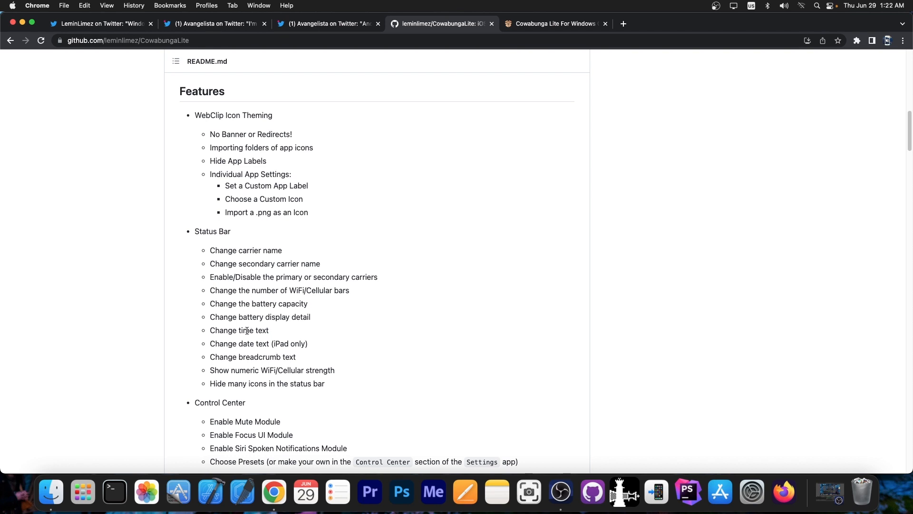
{"action": "scroll", "scroll_direction": "down", "scroll_amount": 3}
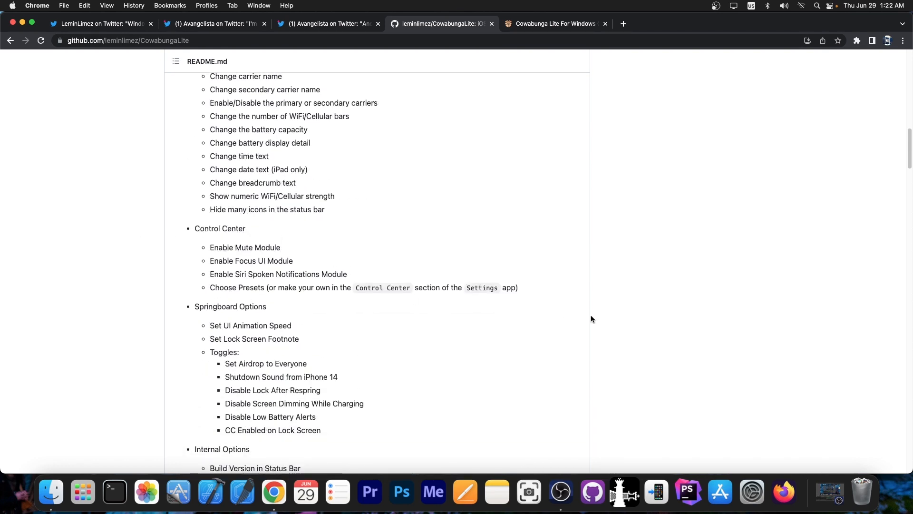
{"action": "scroll", "scroll_direction": "down", "scroll_amount": 3}
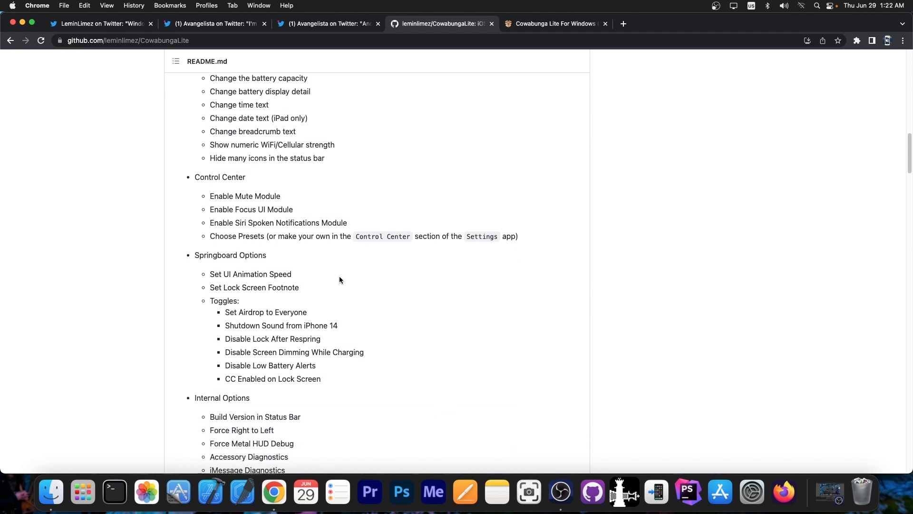
{"action": "scroll", "scroll_direction": "down", "scroll_amount": 3}
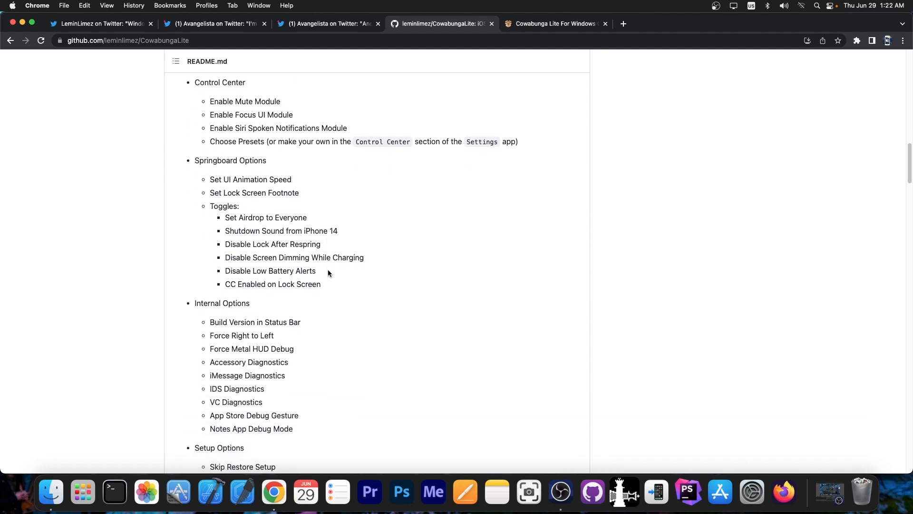
{"action": "scroll", "scroll_direction": "down", "scroll_amount": 3}
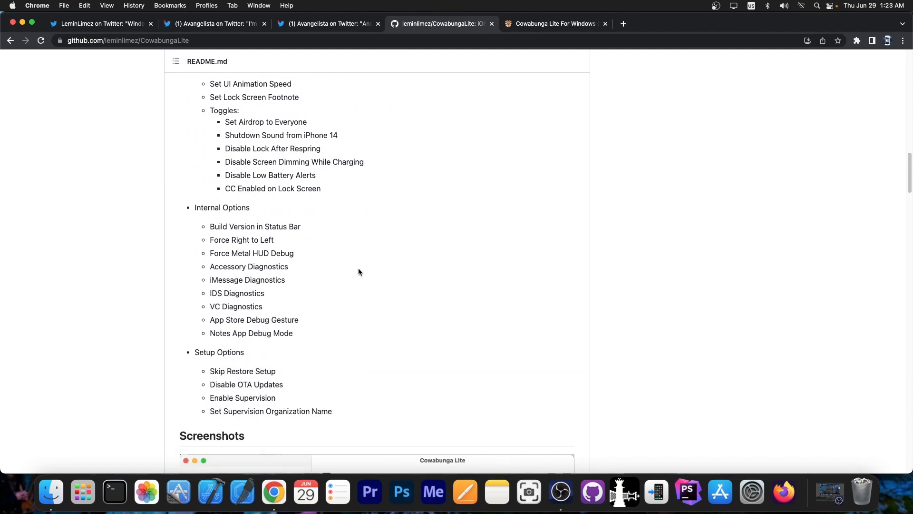
{"action": "scroll", "scroll_direction": "down", "scroll_amount": 3}
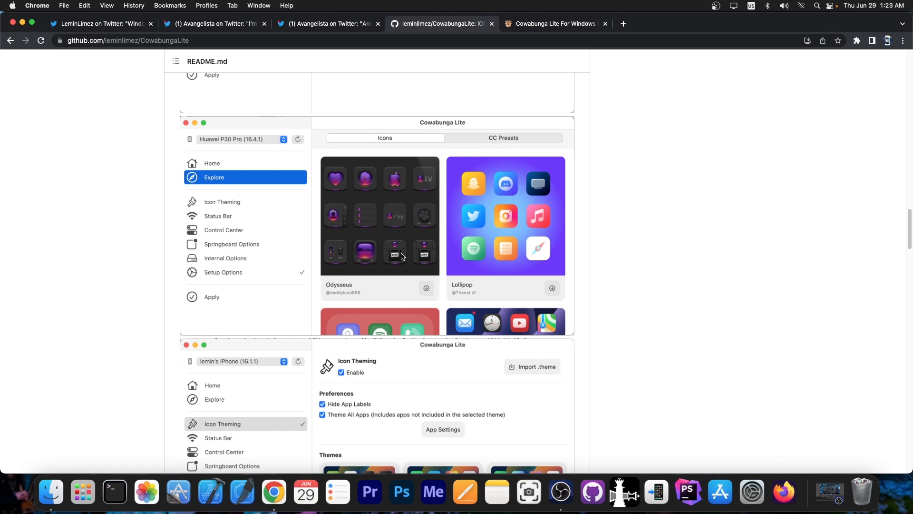
{"action": "scroll", "scroll_direction": "down", "scroll_amount": 3}
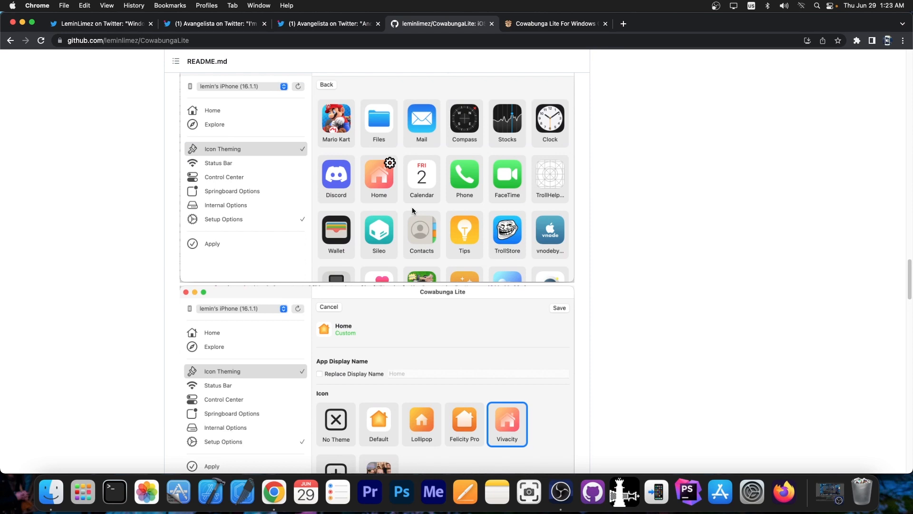
{"action": "scroll", "scroll_direction": "down", "scroll_amount": 3}
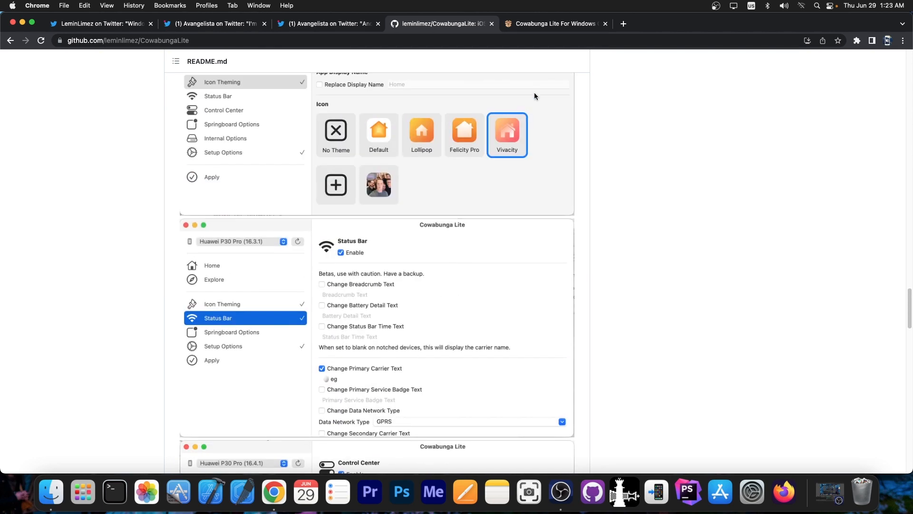
Skim the iDevice Central 'Cowabunga Lite For Windows' article, then hide the browser to show the desktop.
{"action": "left_click", "coordinate": [554, 23]}
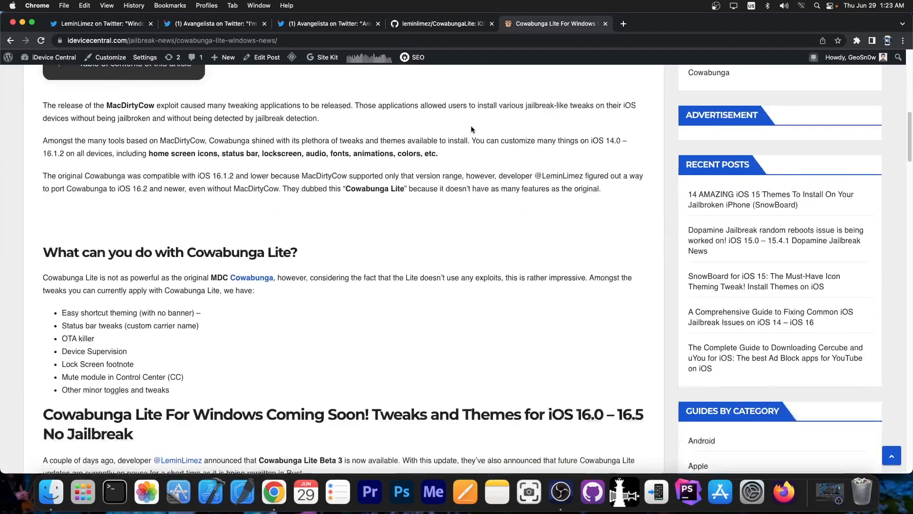
{"action": "scroll", "scroll_direction": "down", "scroll_amount": 3}
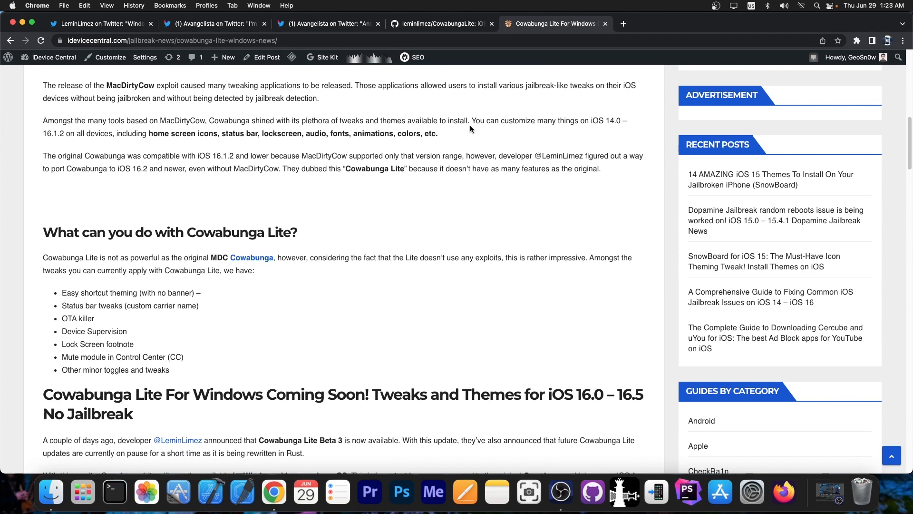
{"action": "scroll", "scroll_direction": "up", "scroll_amount": 3}
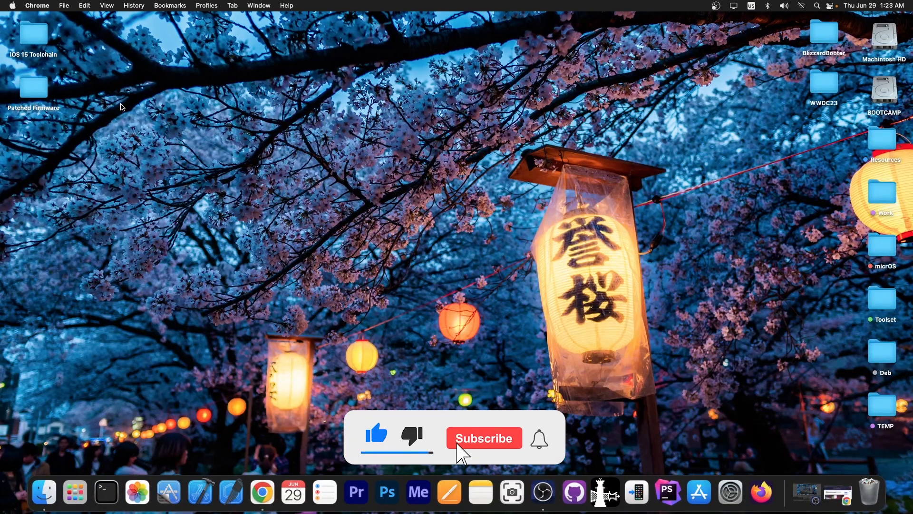
{"action": "left_click", "coordinate": [484, 437]}
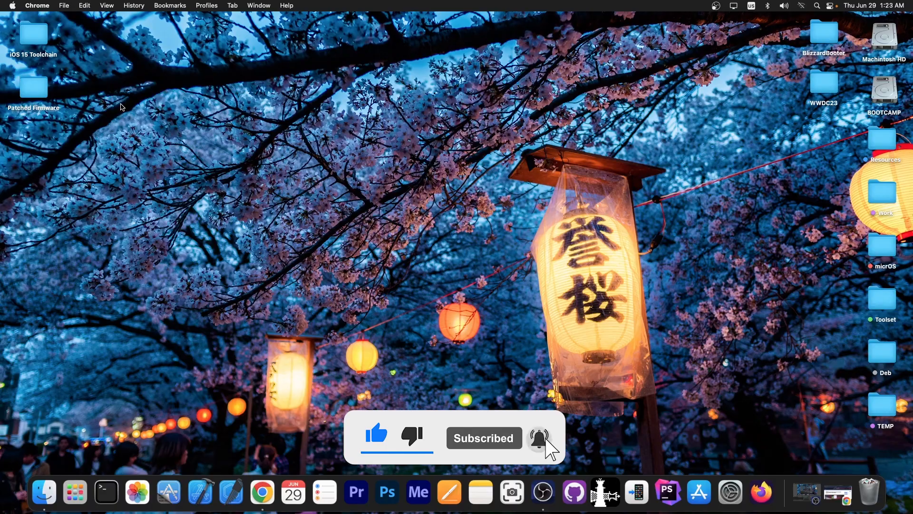